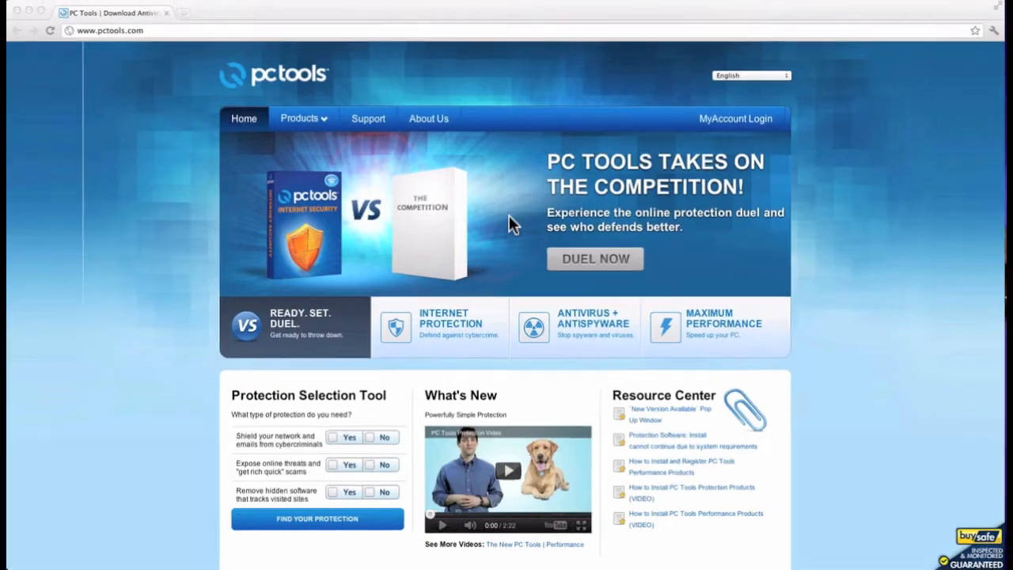
mouse_move(190, 142)
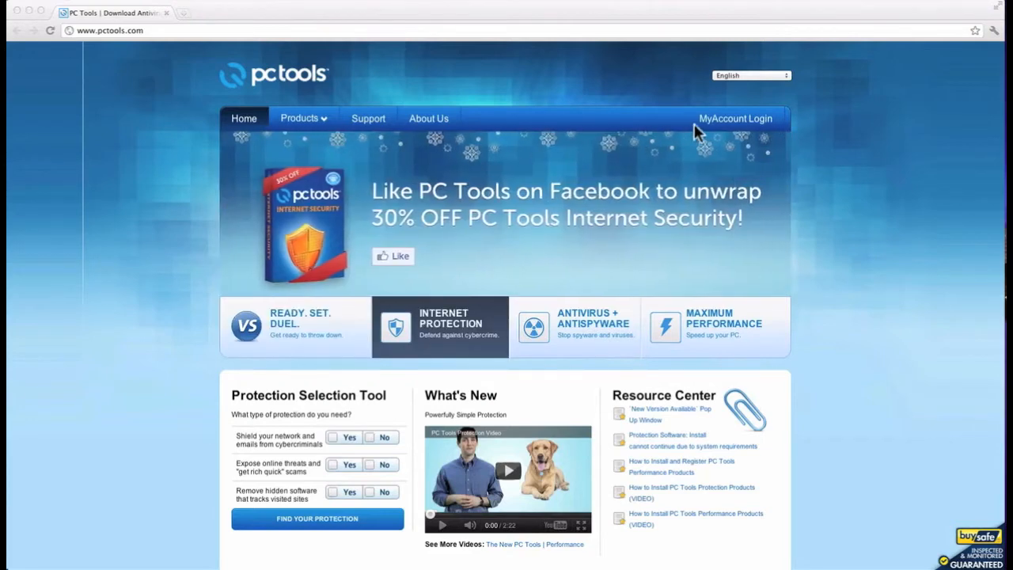
Reach the My Account login area from the pctools.com top navigation bar.
left_click(734, 117)
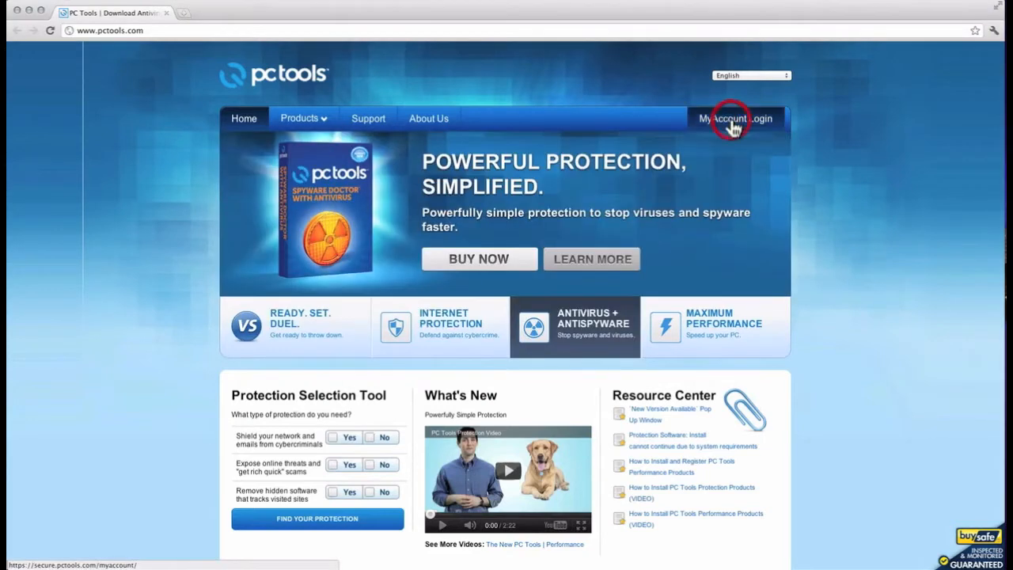
left_click(731, 117)
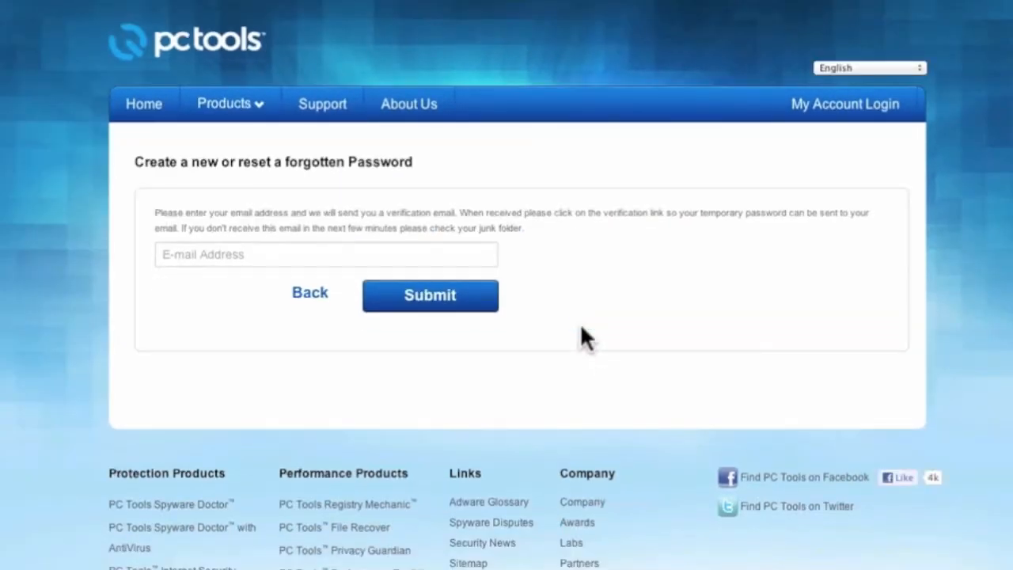
mouse_move(546, 327)
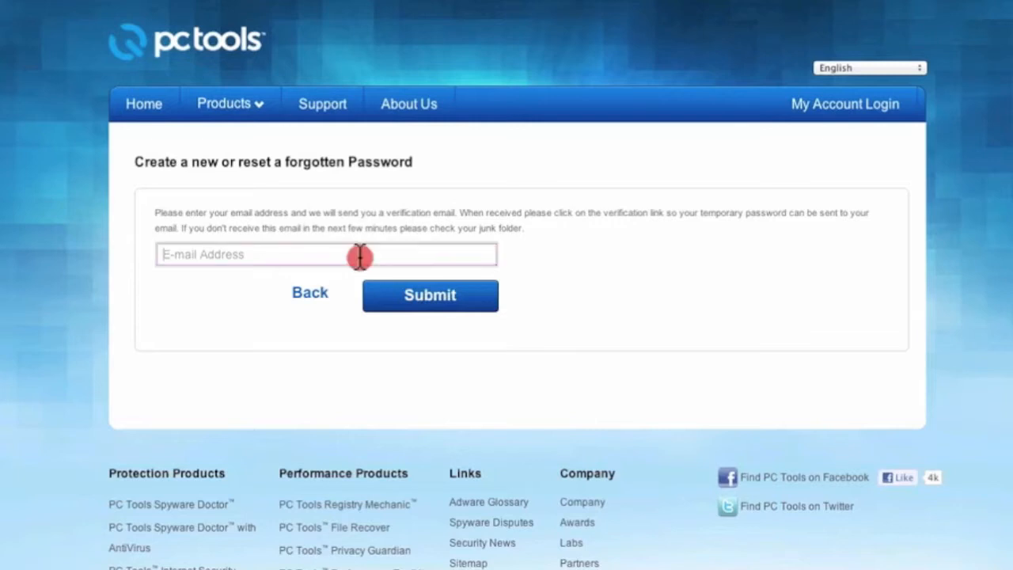
Submit the email address 'randy' to receive a password verification link.
left_click(326, 253)
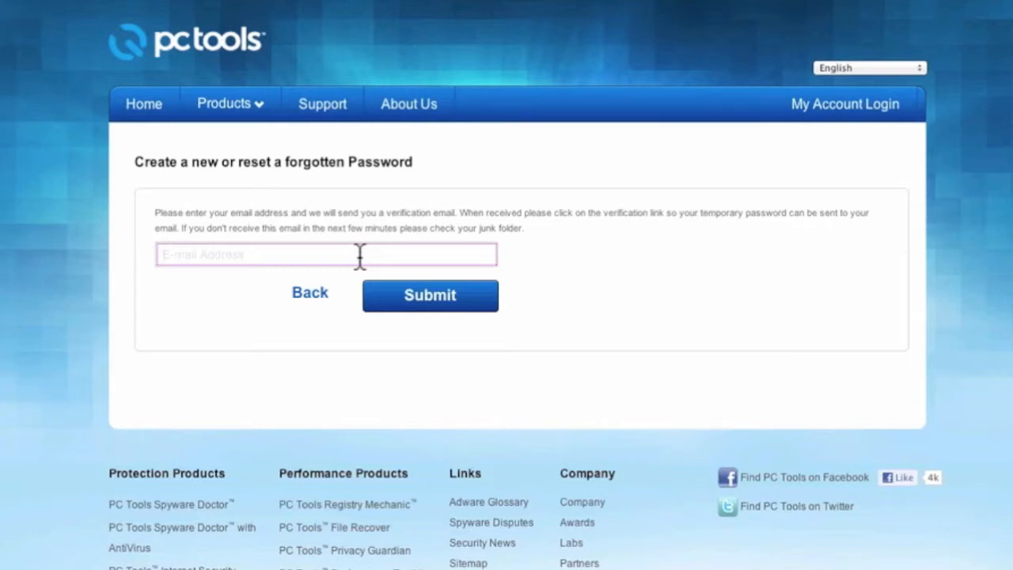
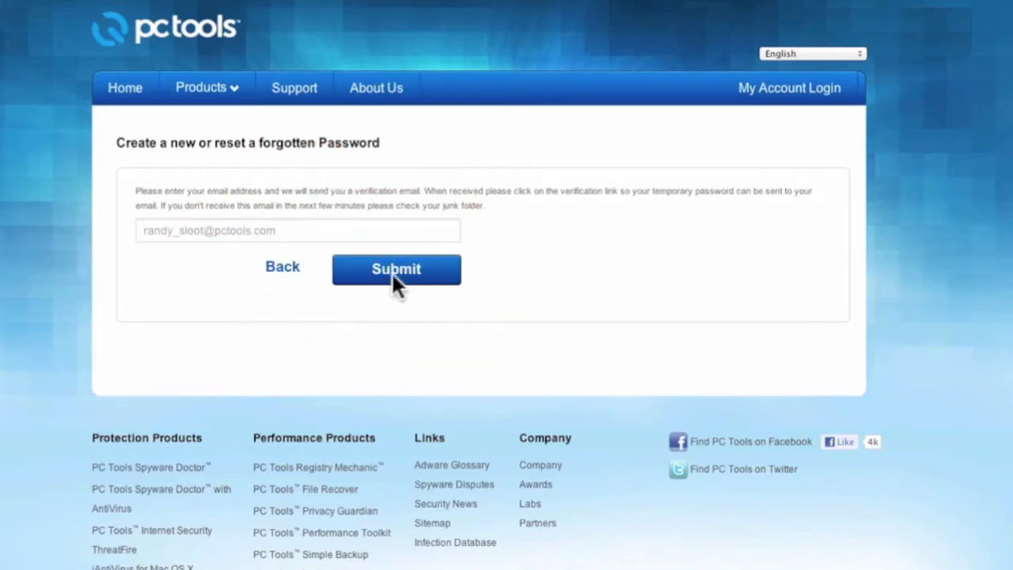
left_click(396, 269)
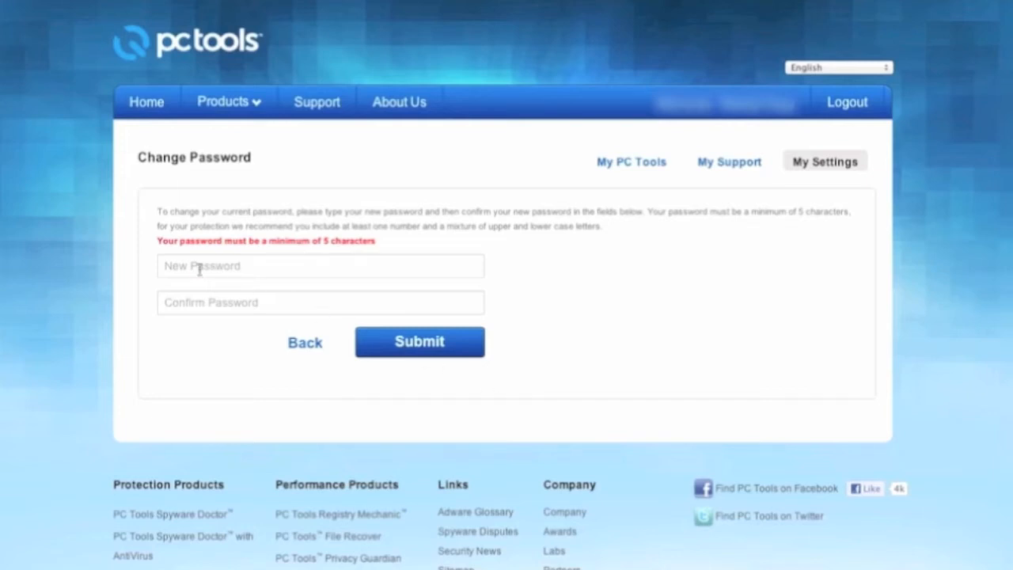
Enter and confirm a new account password on the Change Password page and submit it.
left_click(319, 266)
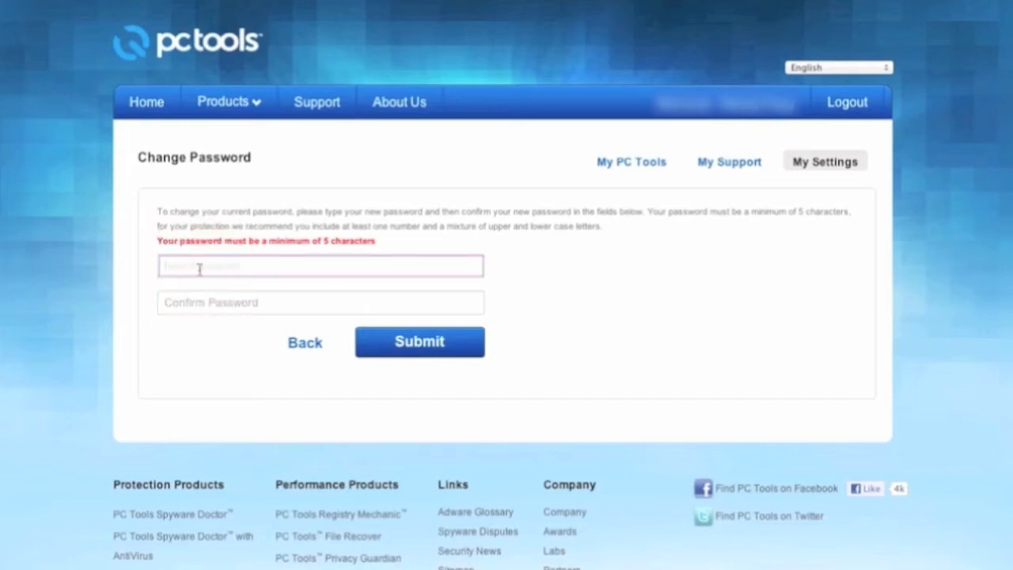
left_click(320, 266)
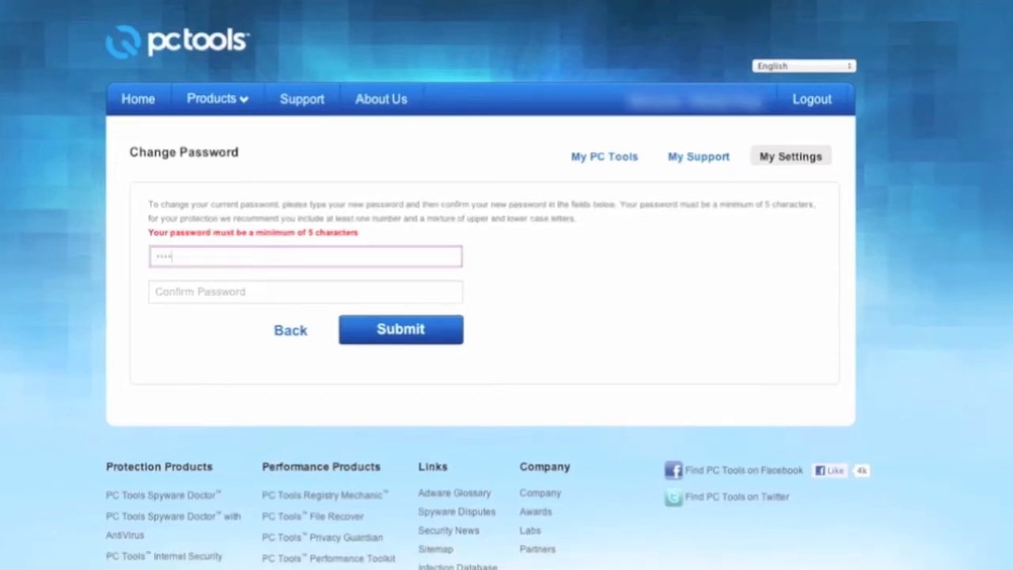
type("***")
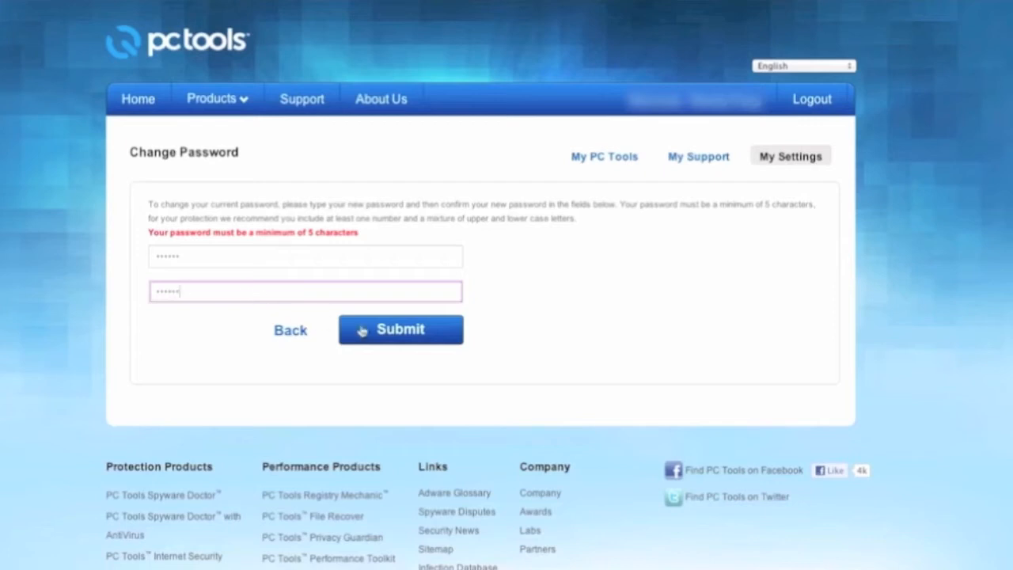
left_click(399, 329)
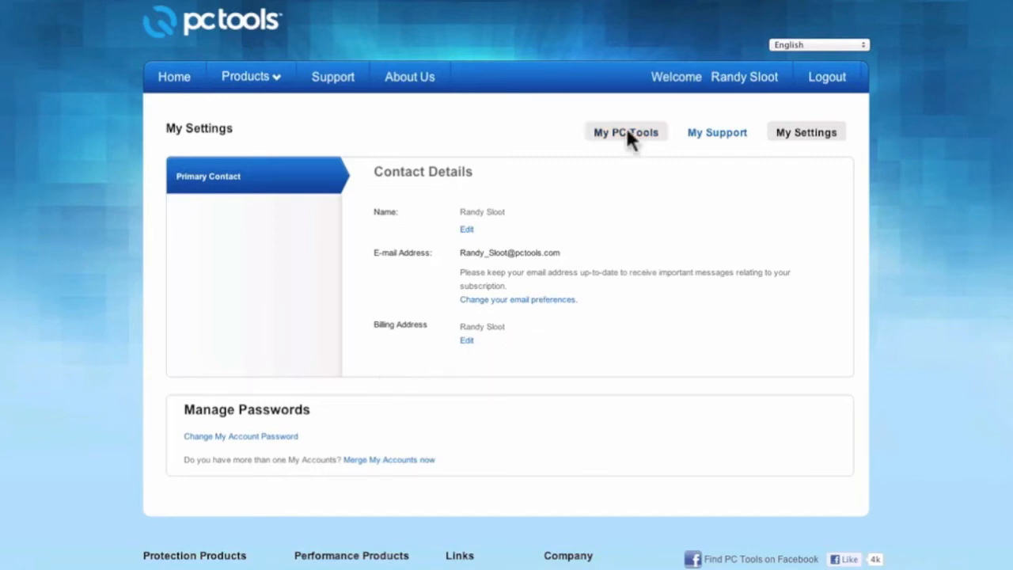
View the My PC Tools page with Internet Security subscription, license and updates sections.
left_click(625, 131)
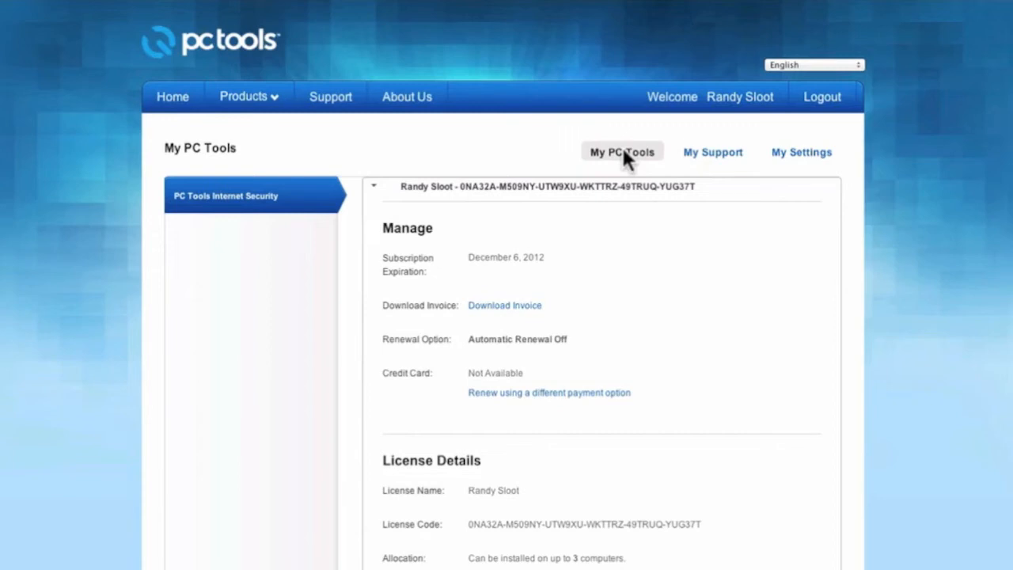
mouse_move(648, 293)
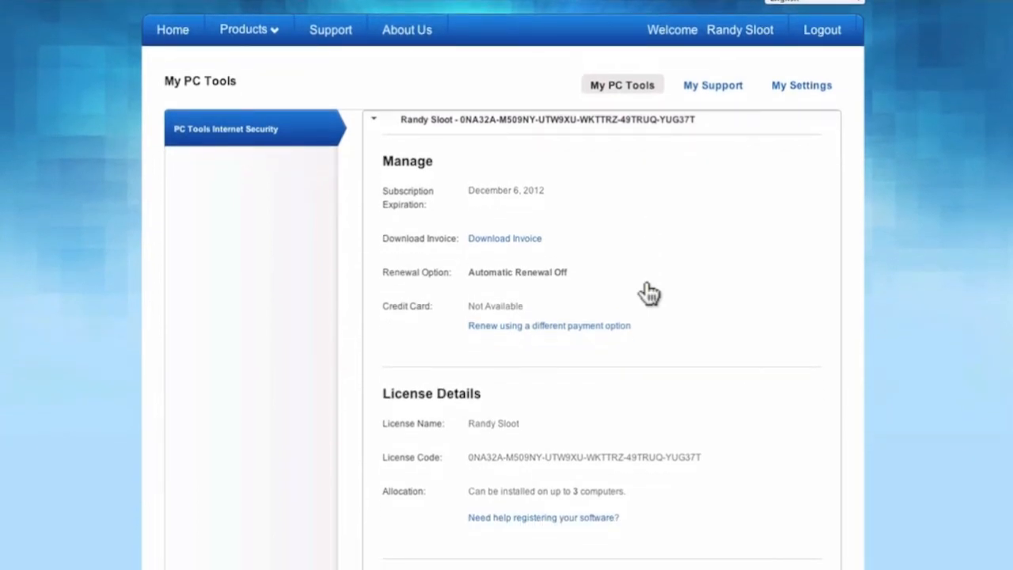
mouse_move(582, 162)
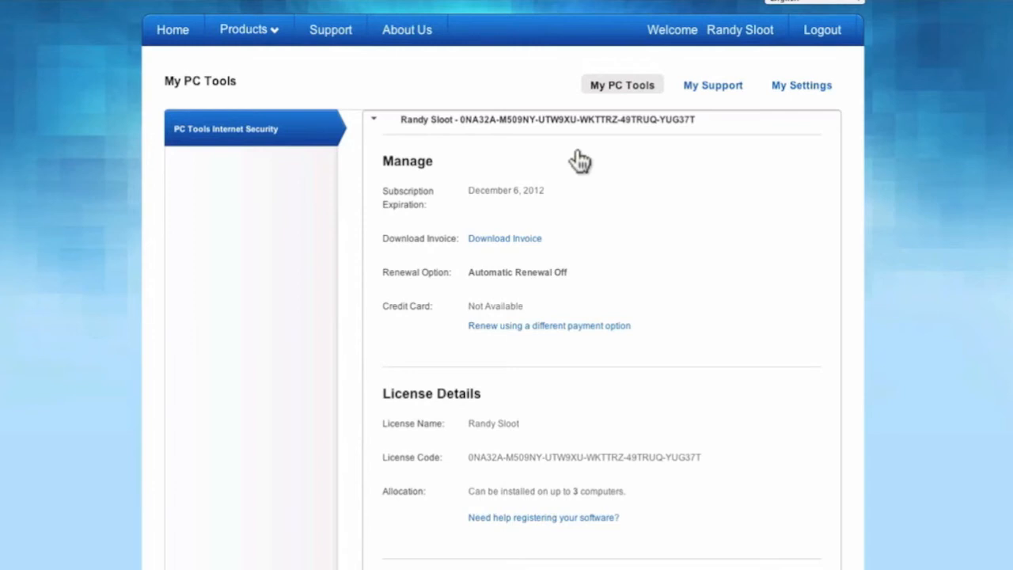
mouse_move(604, 297)
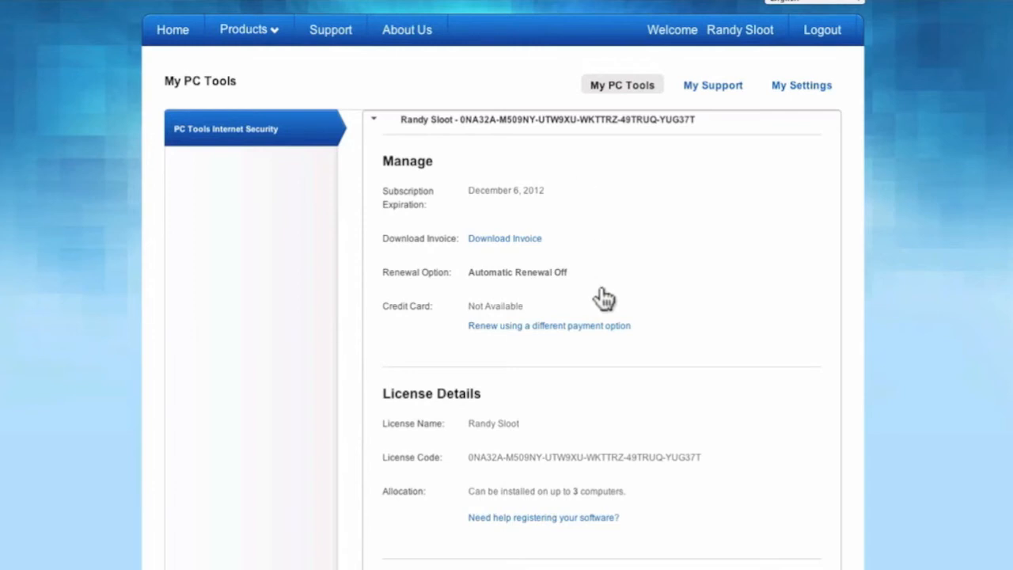
scroll("down", 3)
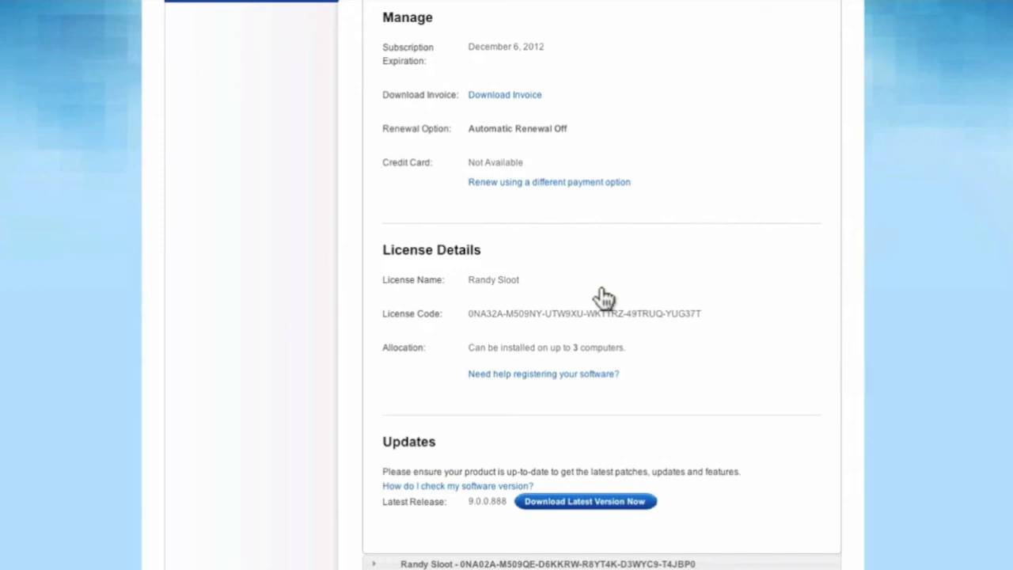
mouse_move(582, 500)
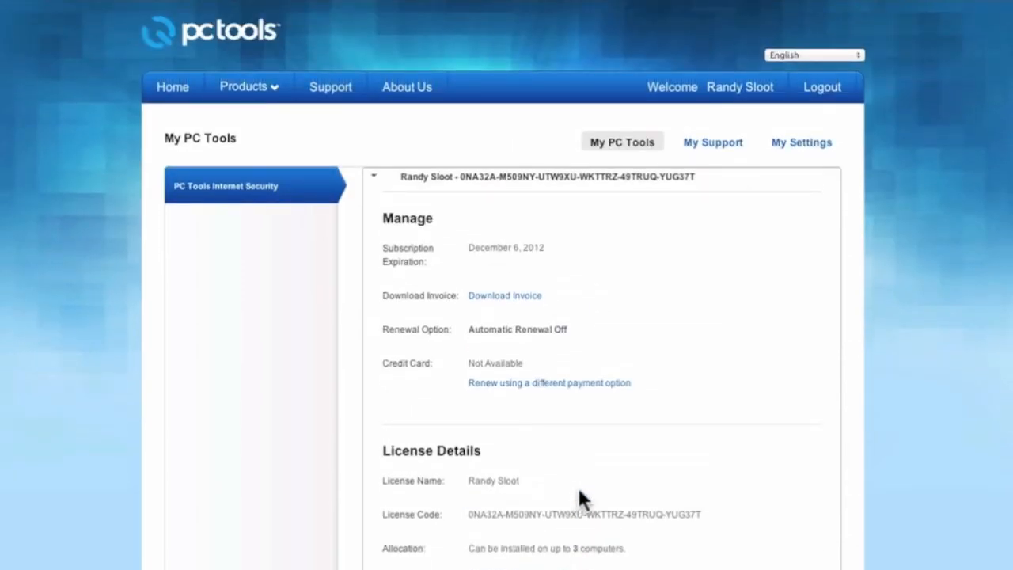
mouse_move(709, 171)
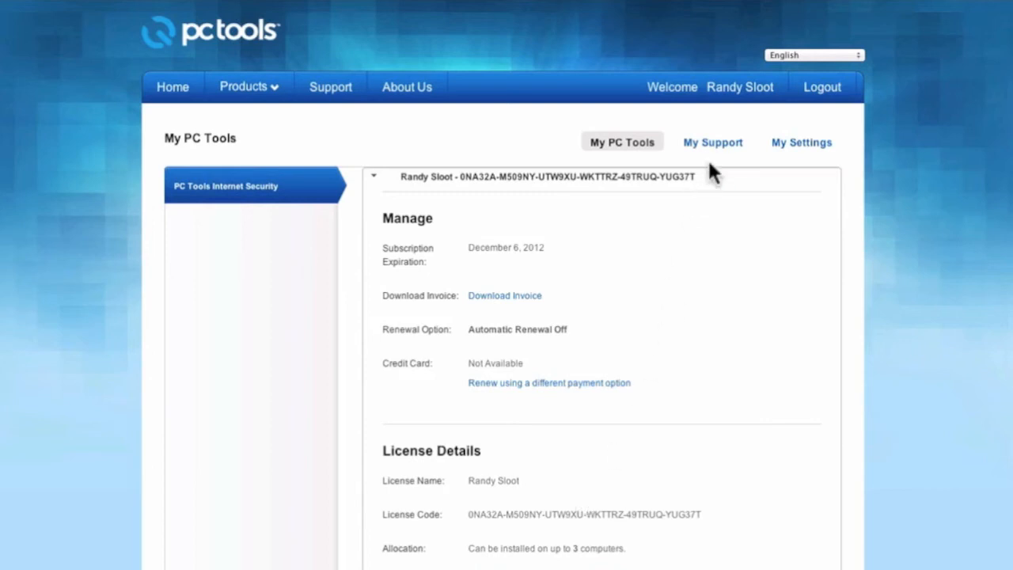
View the My Support page with support requests, fast-track options and contact numbers.
left_click(712, 142)
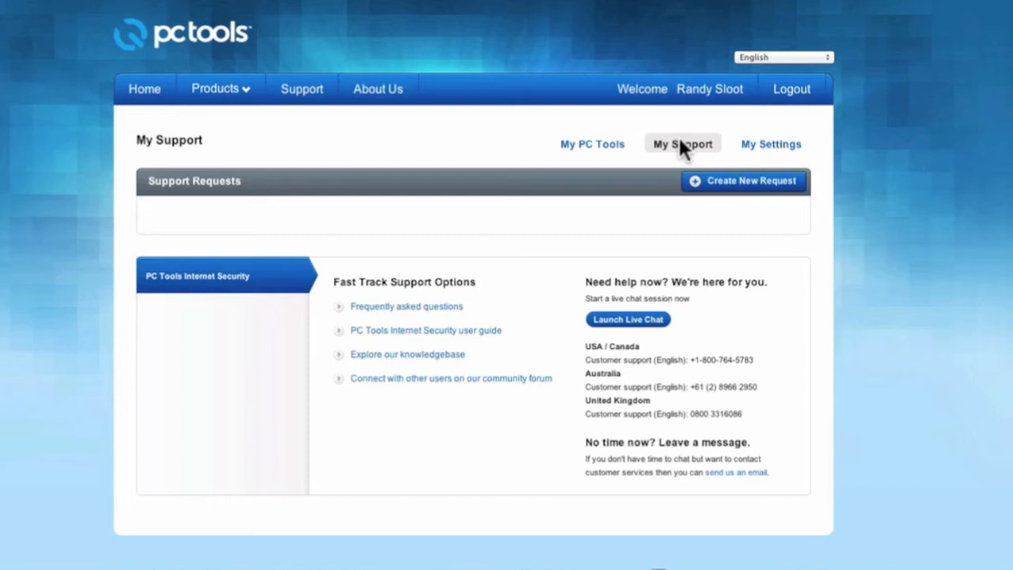
mouse_move(394, 382)
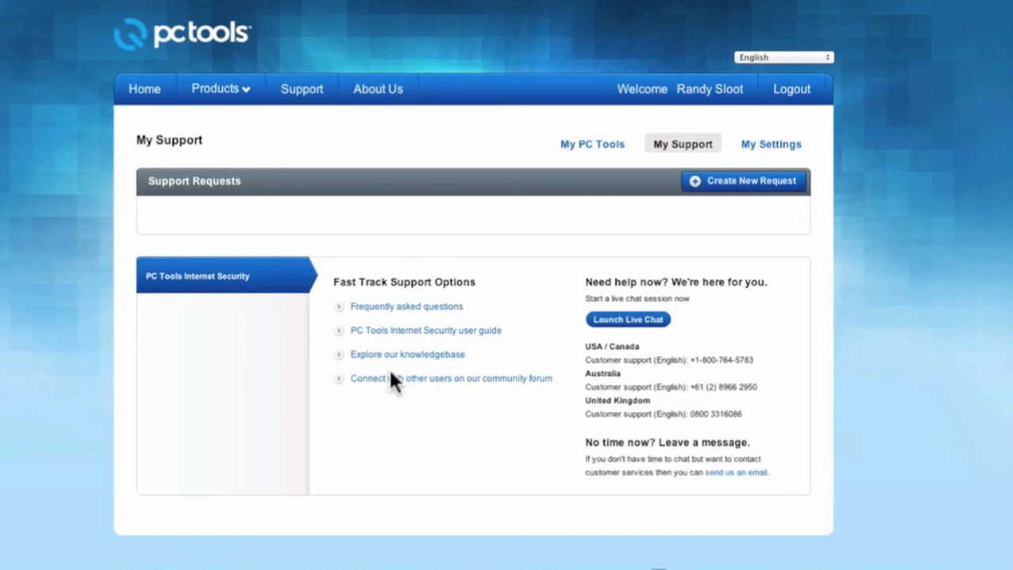
mouse_move(330, 384)
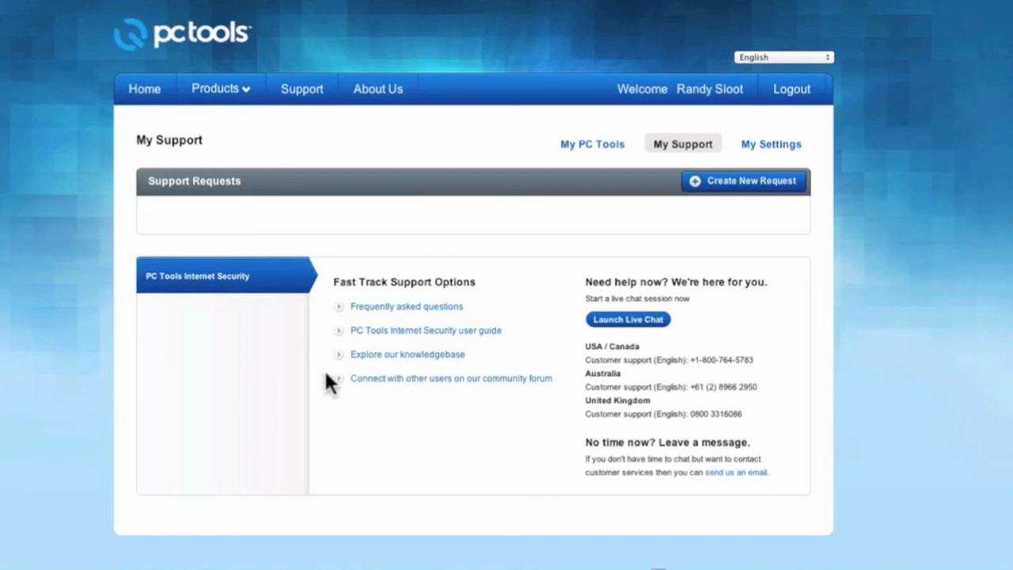
mouse_move(212, 446)
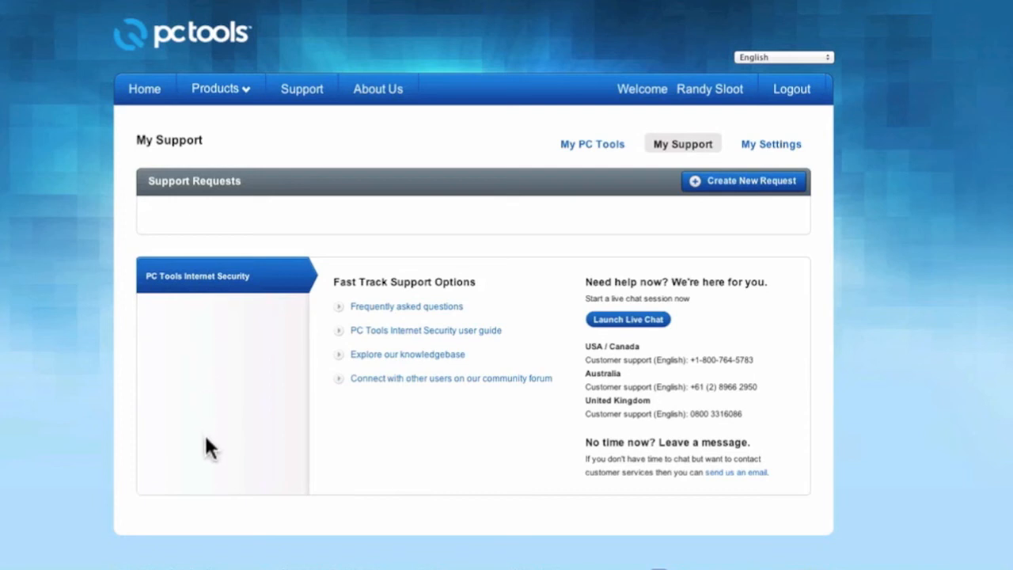
mouse_move(405, 418)
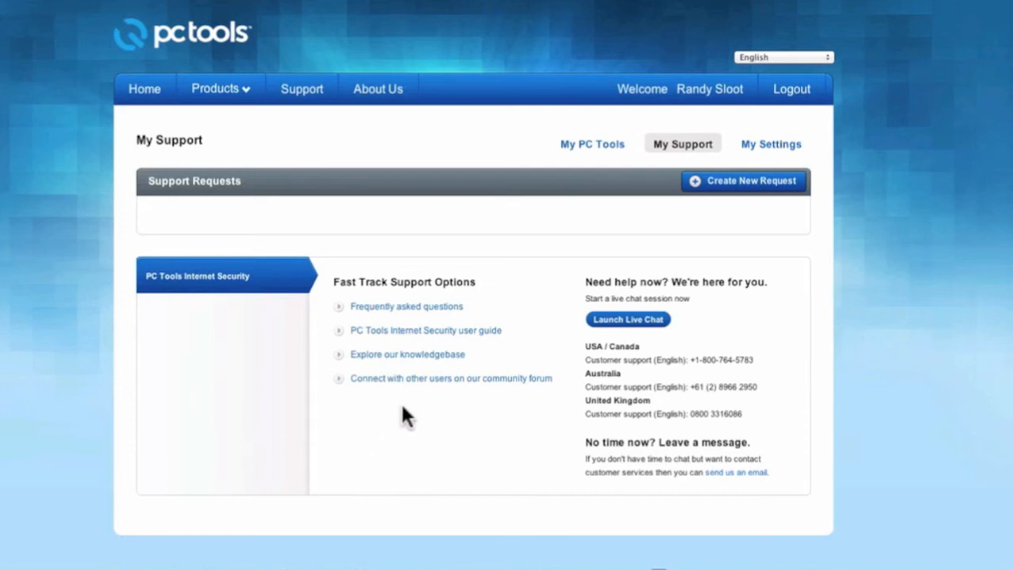
mouse_move(696, 347)
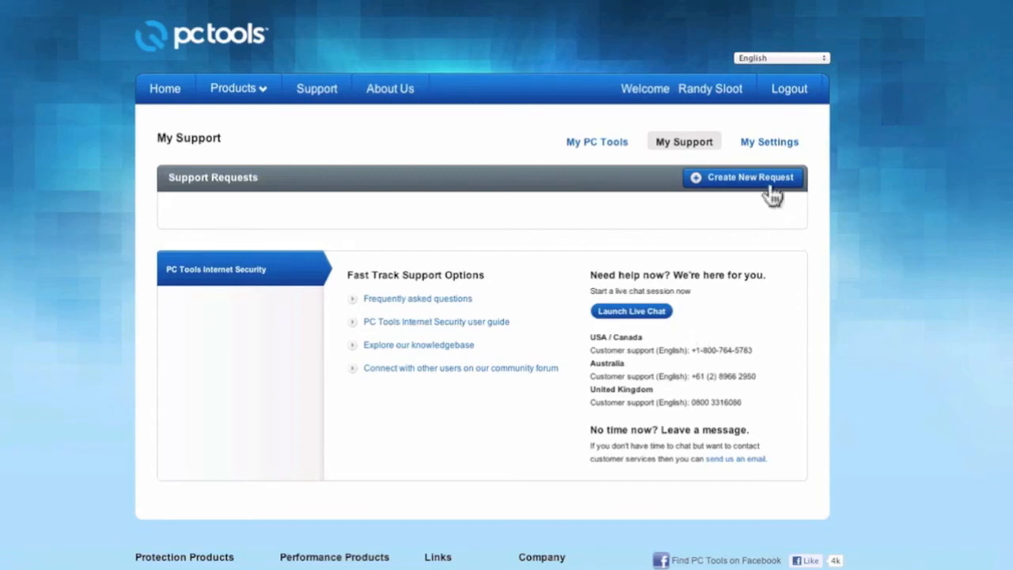
Start a new support request describing 'I need help with my Product registration'.
left_click(750, 177)
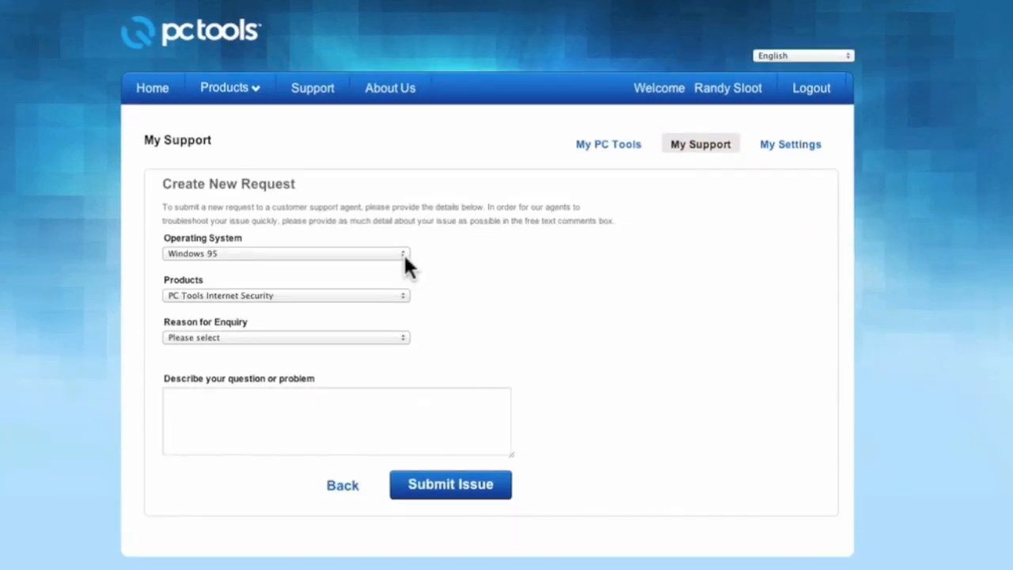
left_click(285, 296)
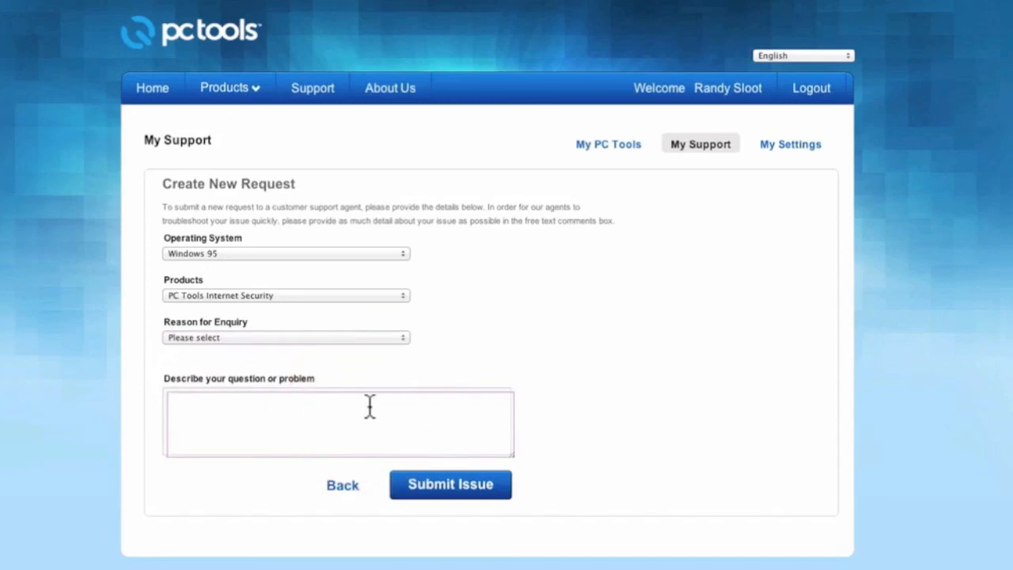
type("I need help with my Product")
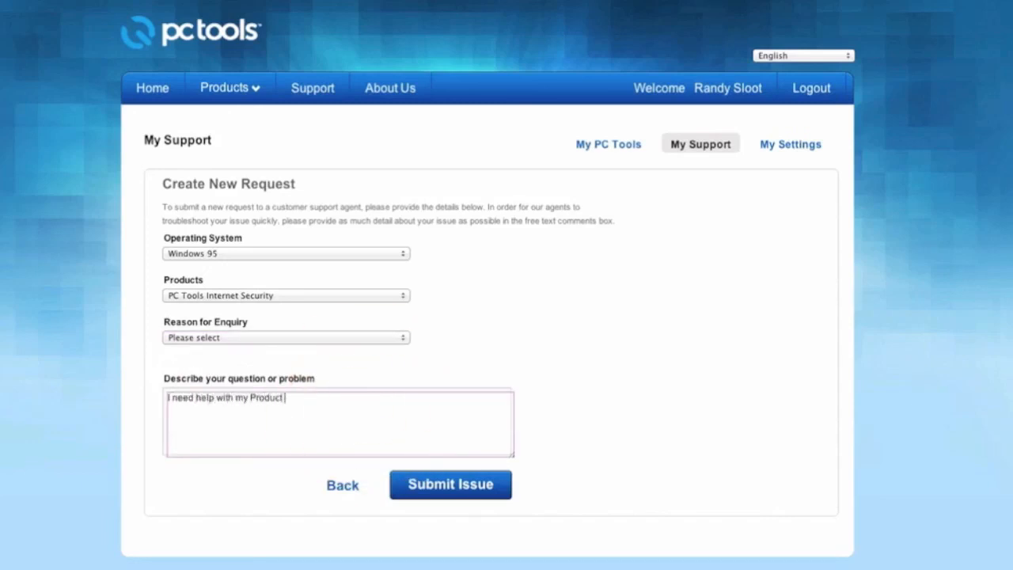
type("registration")
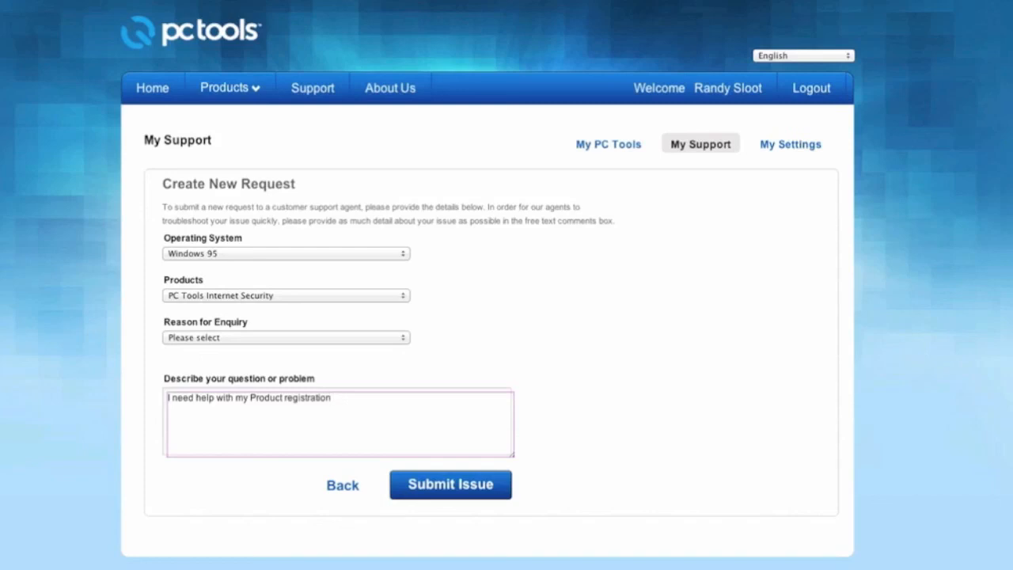
Log out of My Account to reach the thank-you page.
left_click(810, 88)
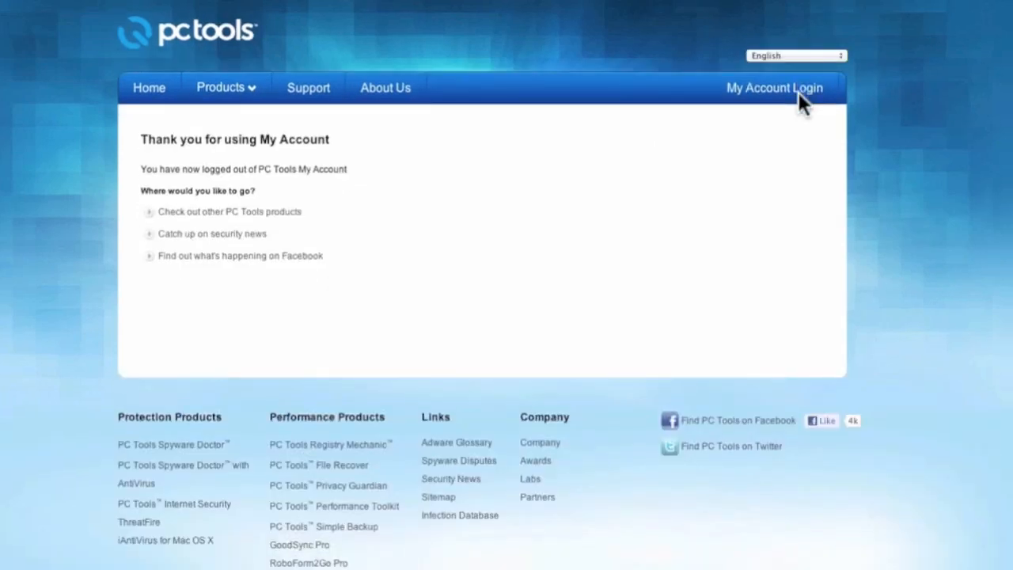